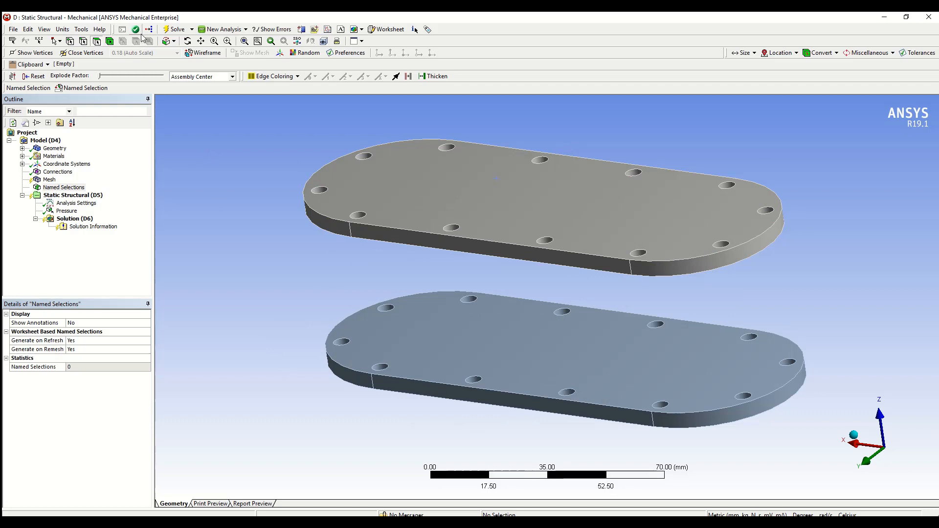
pyautogui.moveTo(139, 30)
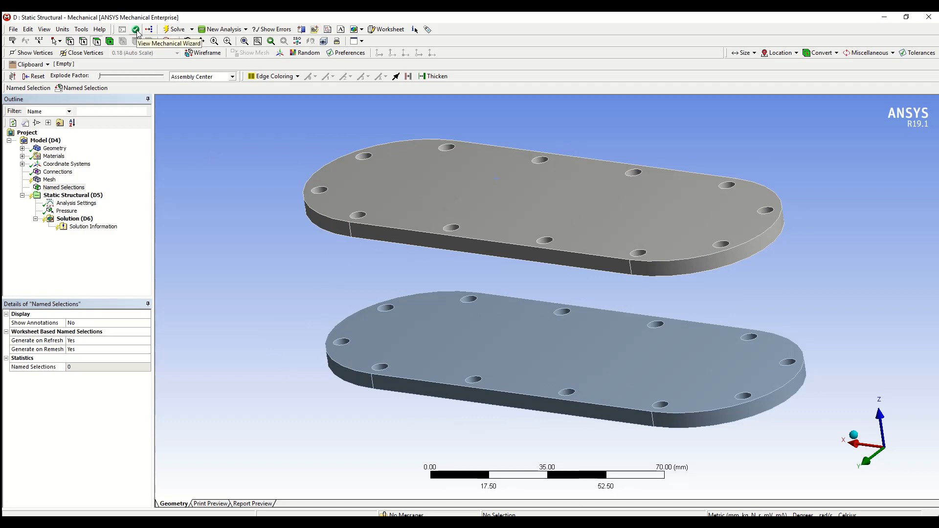
# Run Verify Materials in the Mechanical Wizard and confirm both plates use Structural Steel
pyautogui.click(137, 30)
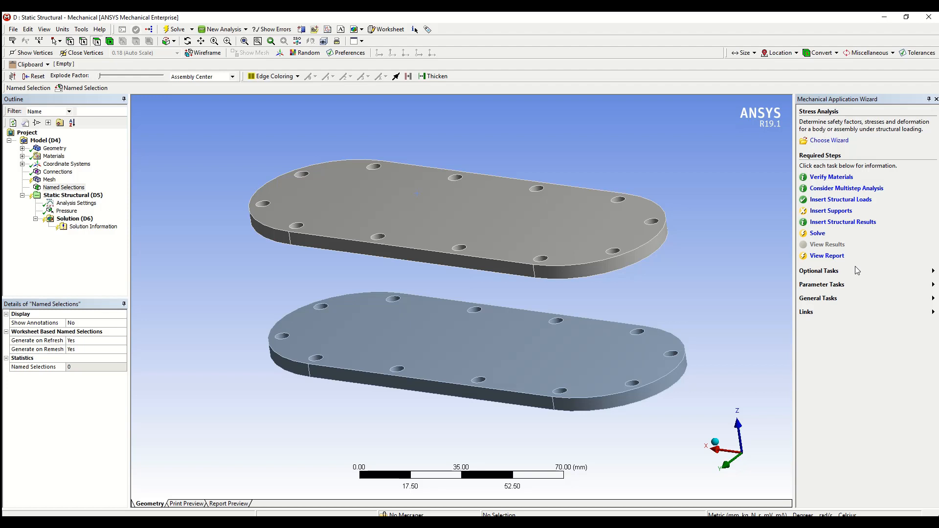
pyautogui.moveTo(845, 180)
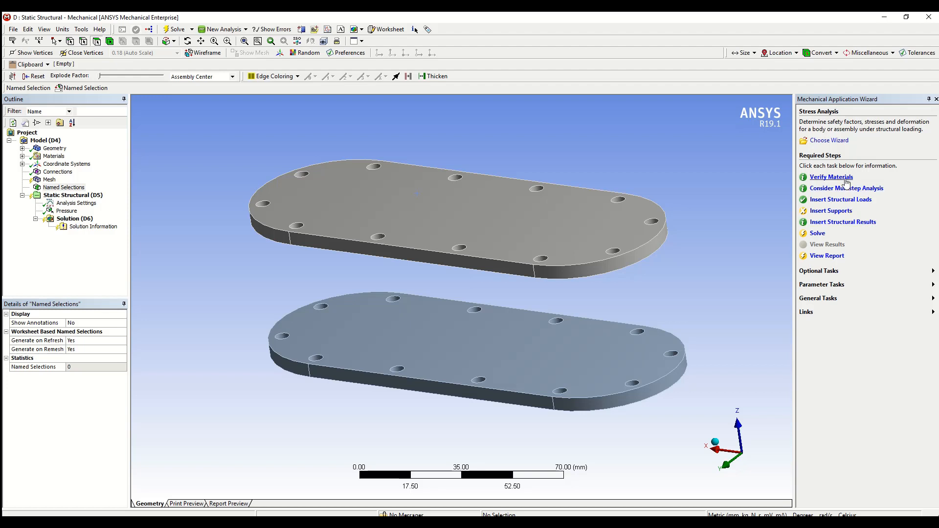
pyautogui.click(55, 149)
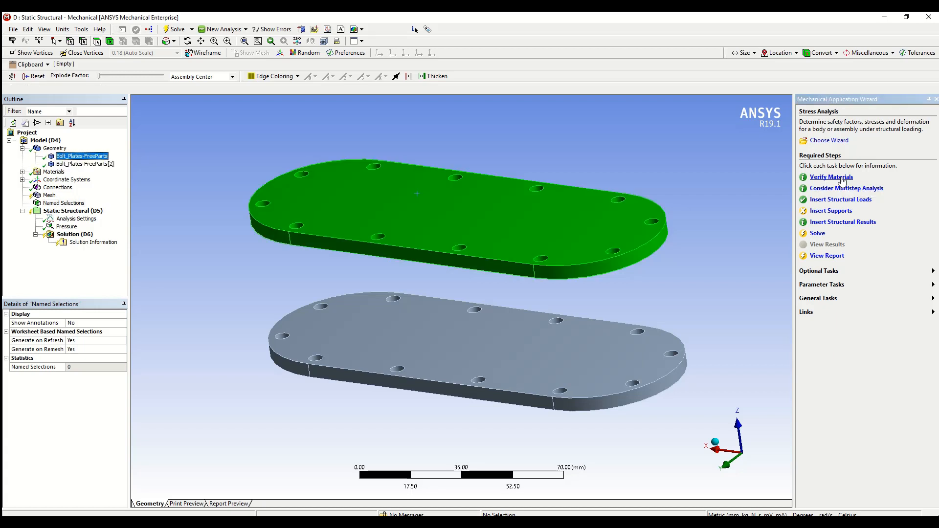
pyautogui.click(832, 177)
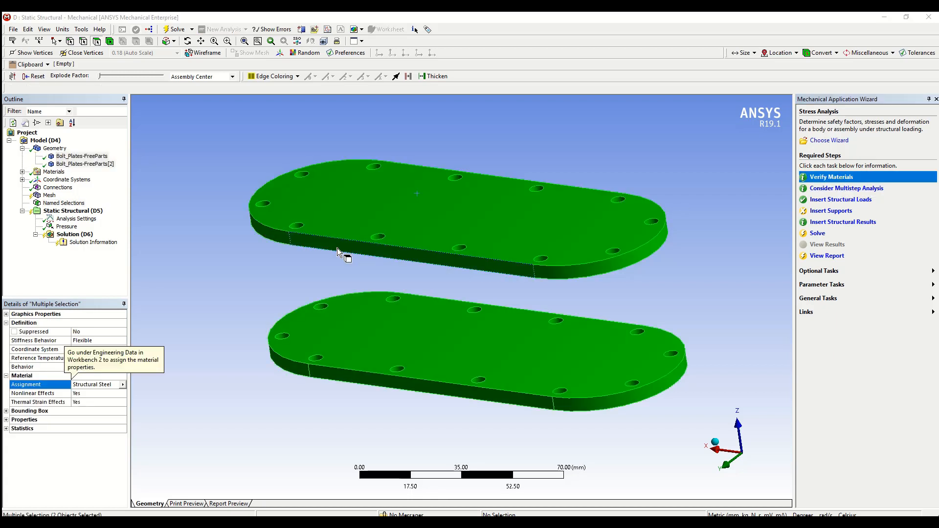
pyautogui.moveTo(231, 295)
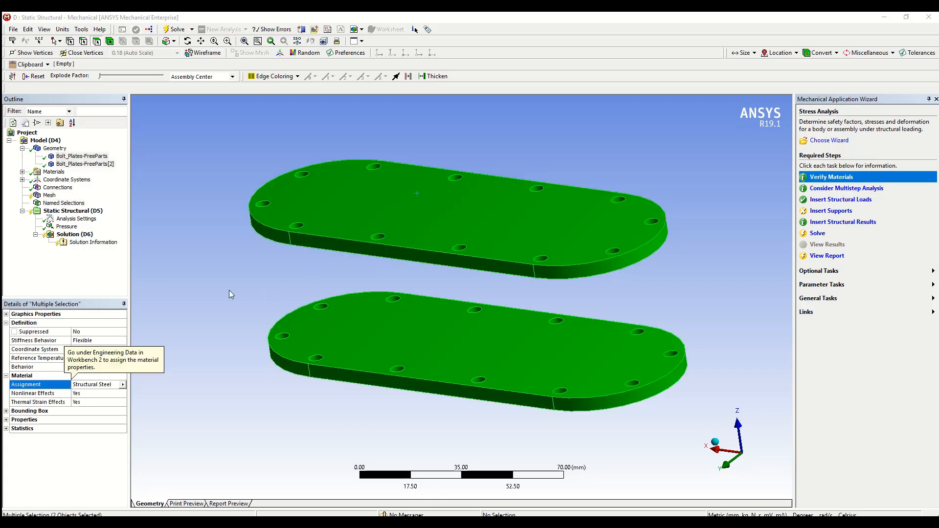
pyautogui.moveTo(87, 406)
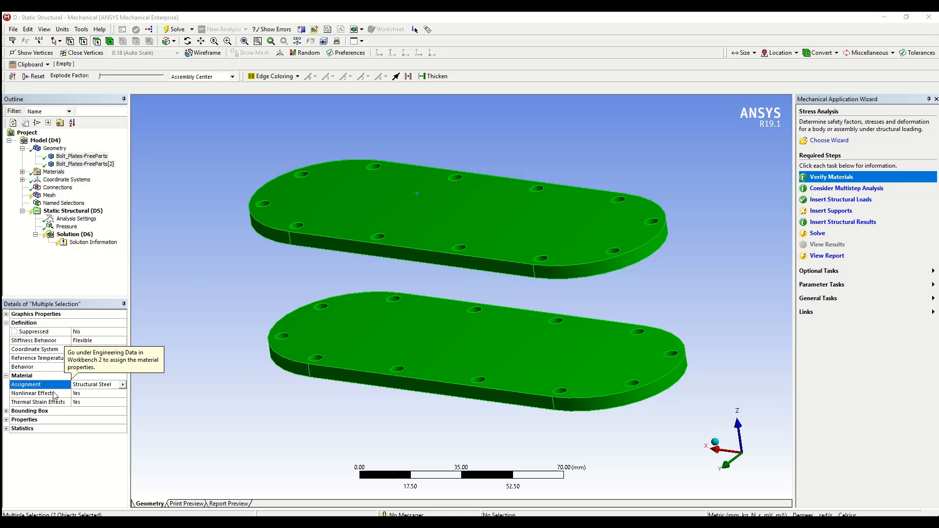
pyautogui.moveTo(108, 371)
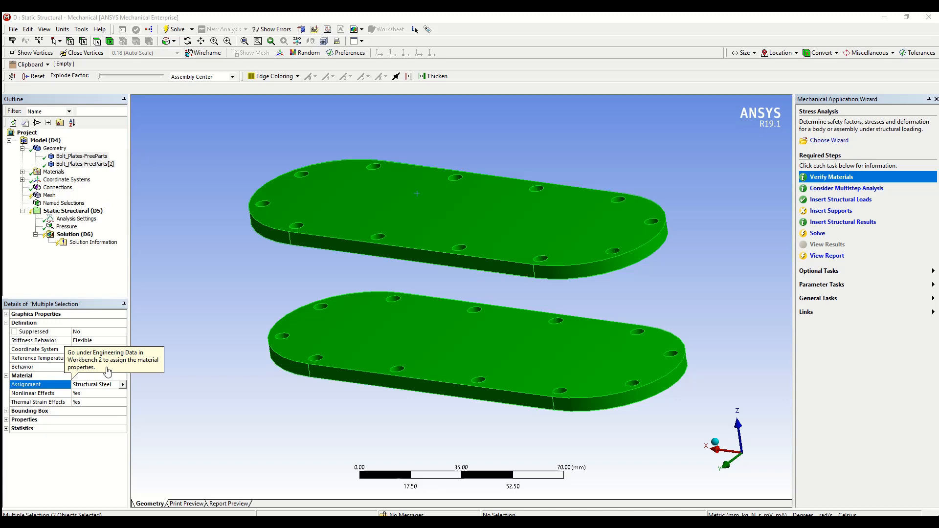
pyautogui.moveTo(112, 372)
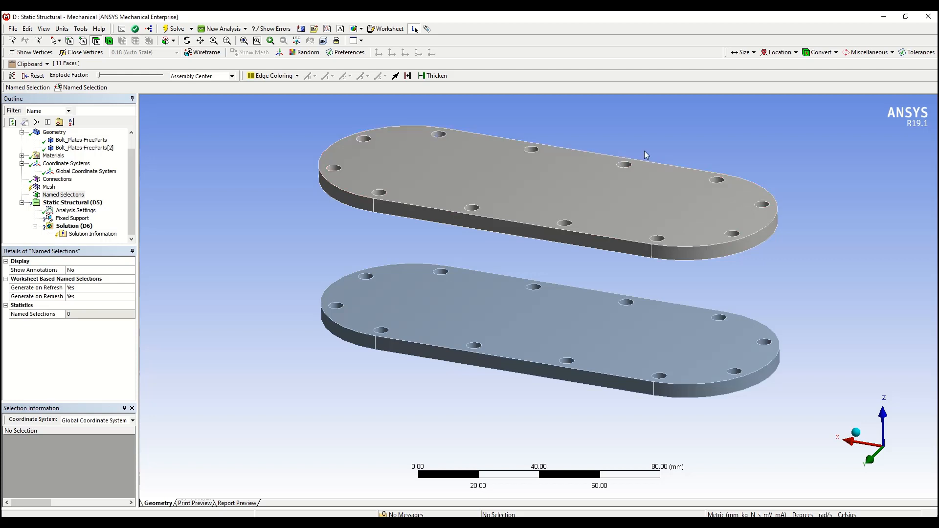
pyautogui.moveTo(694, 132)
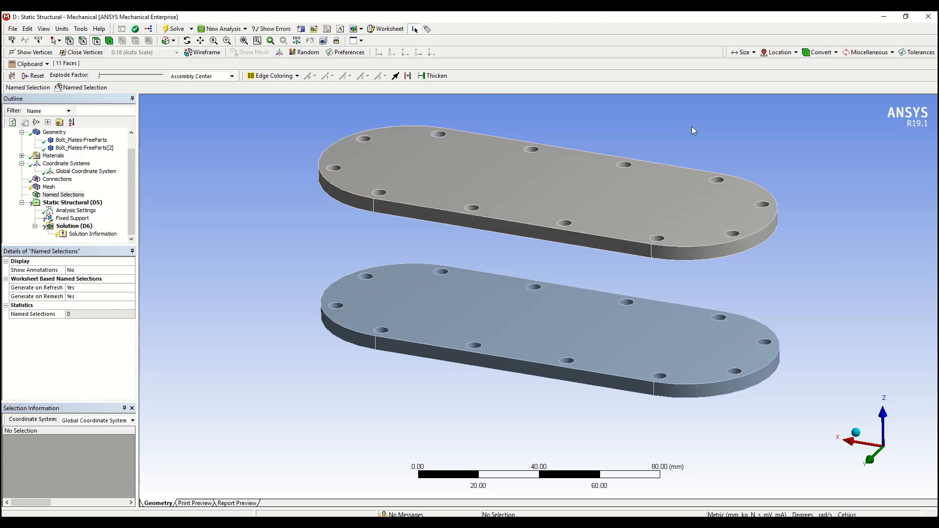
pyautogui.moveTo(689, 133)
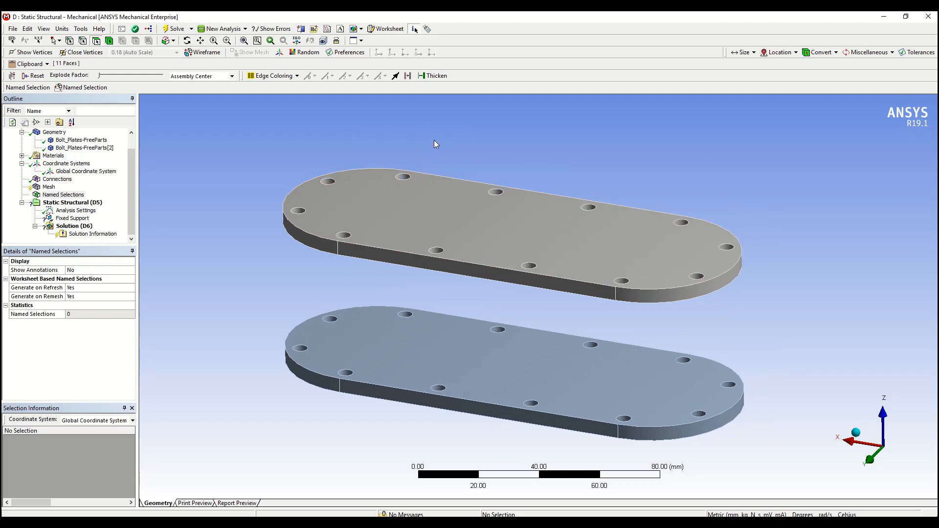
pyautogui.moveTo(435, 158)
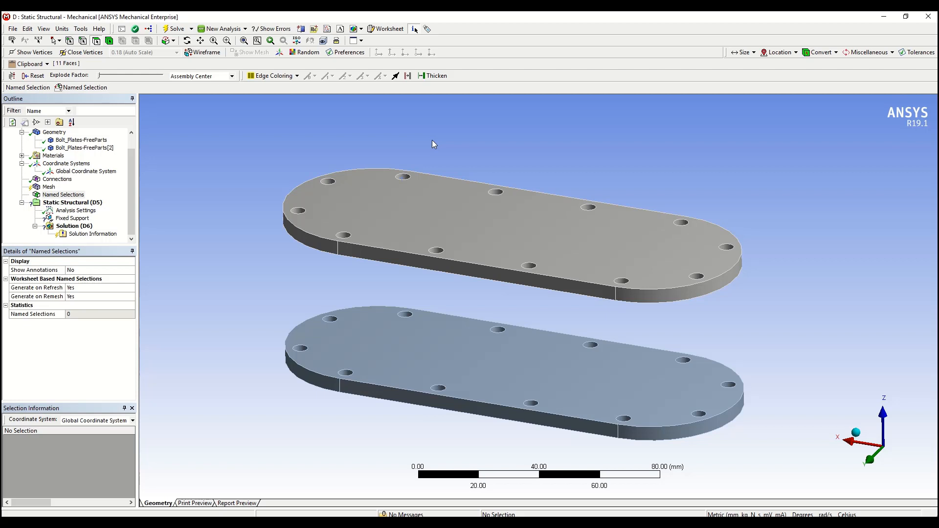
# Create named selection TopHoles from one hole face, applying all faces of the same size
pyautogui.click(403, 177)
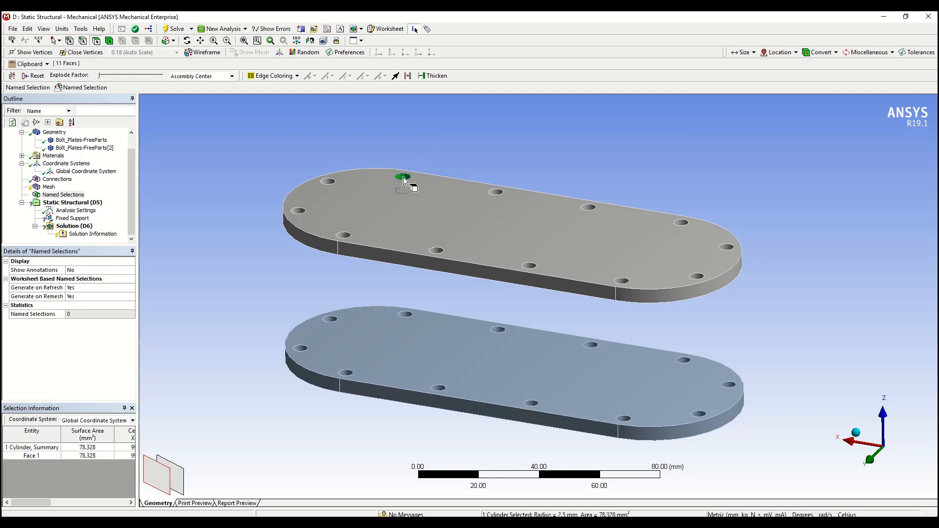
pyautogui.rightClick(402, 181)
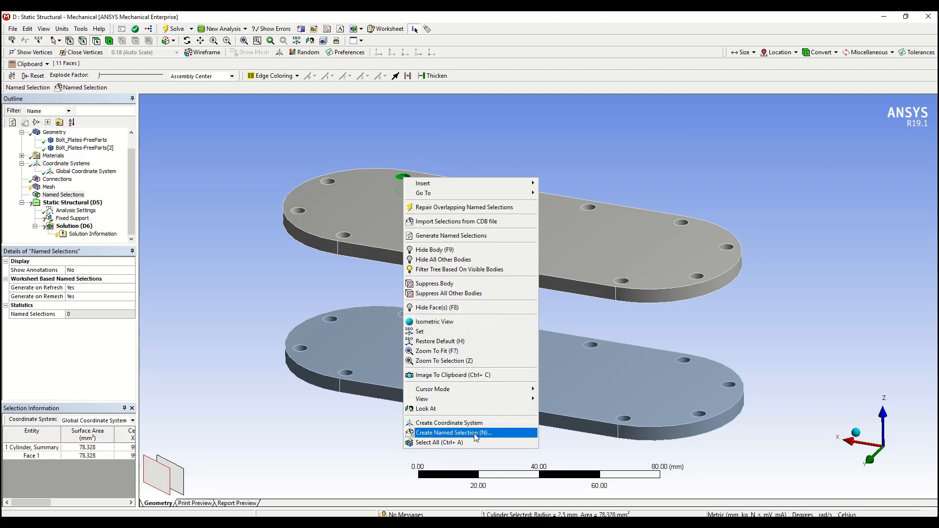
pyautogui.click(454, 433)
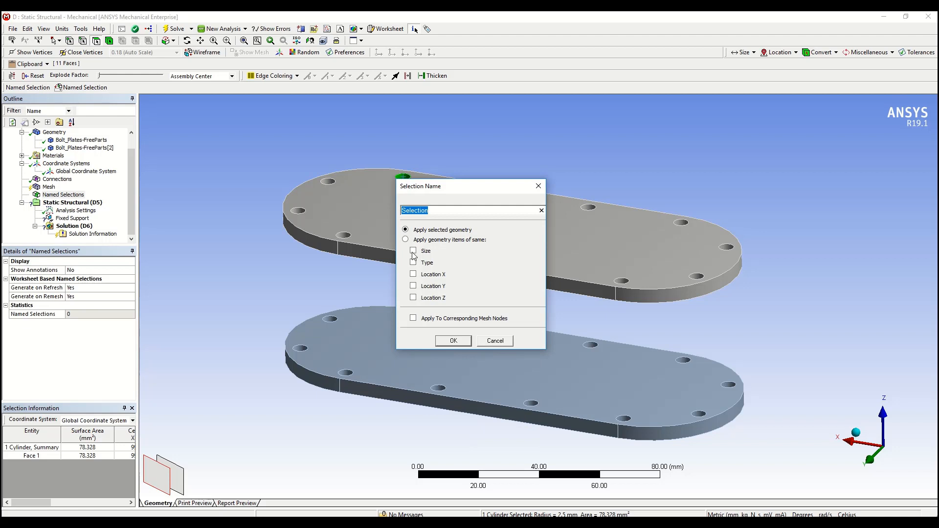
pyautogui.click(413, 250)
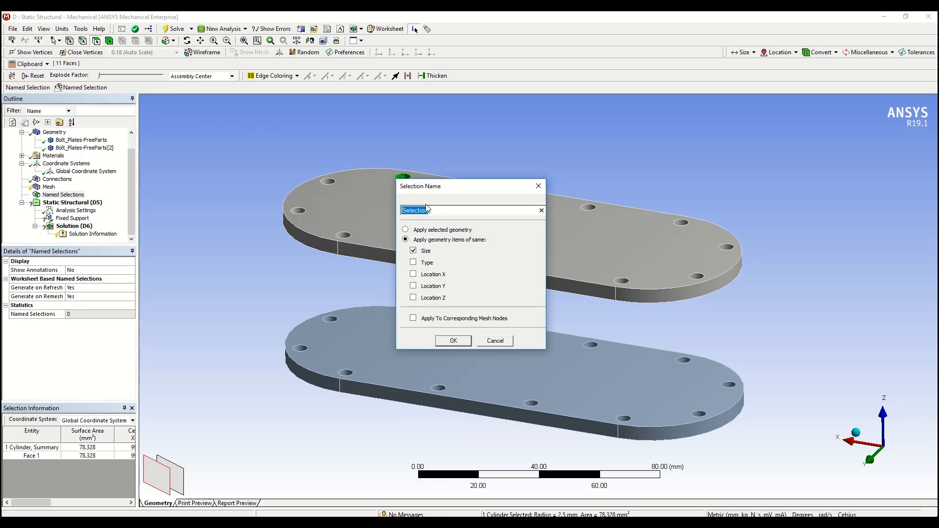
pyautogui.write('TopHol')
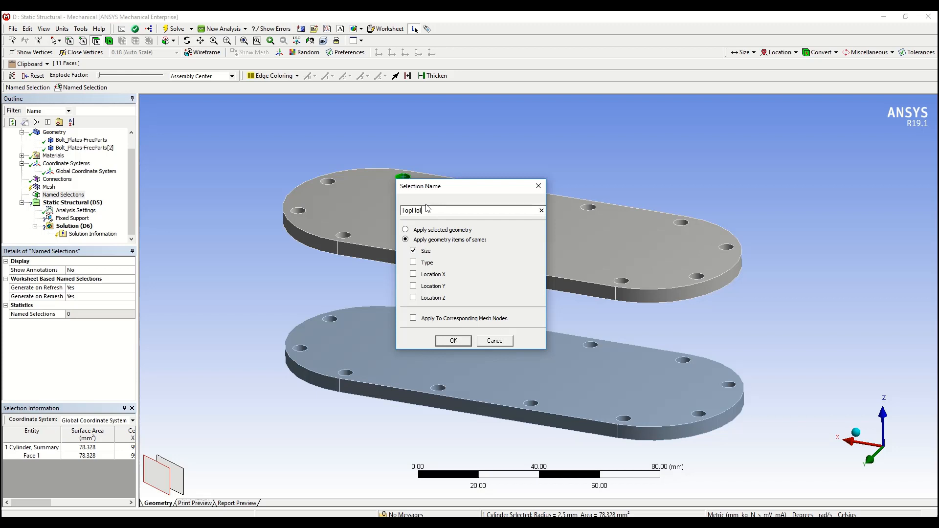
pyautogui.click(453, 341)
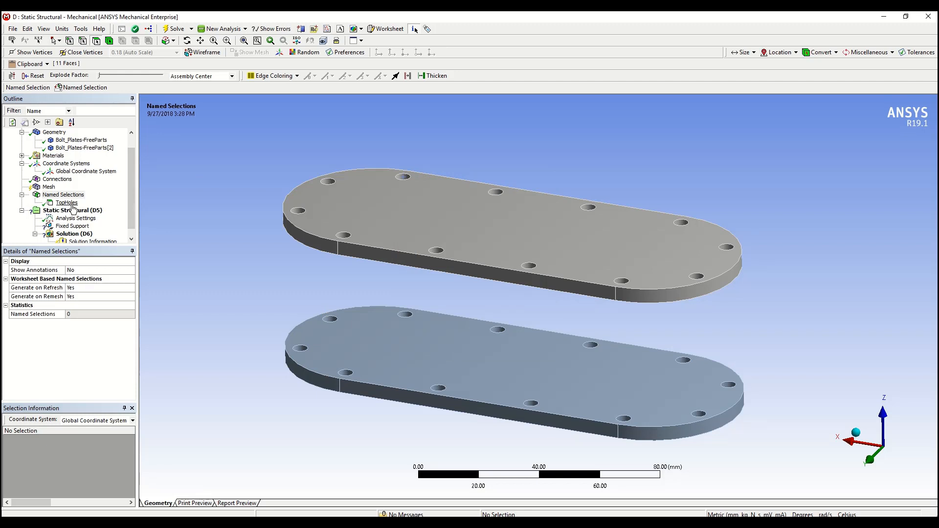
pyautogui.click(67, 202)
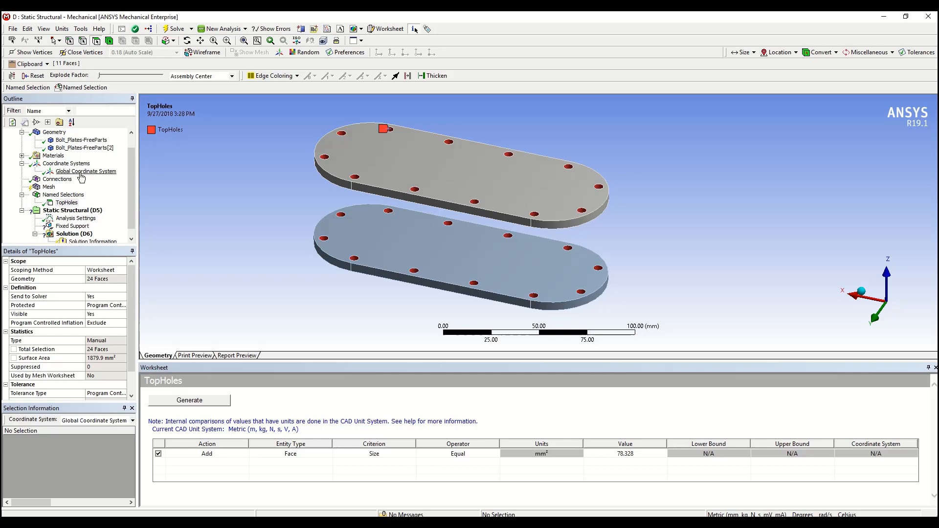
# Add a Remove criterion for faces with Z location less than 0 to TopHoles and regenerate
pyautogui.click(86, 171)
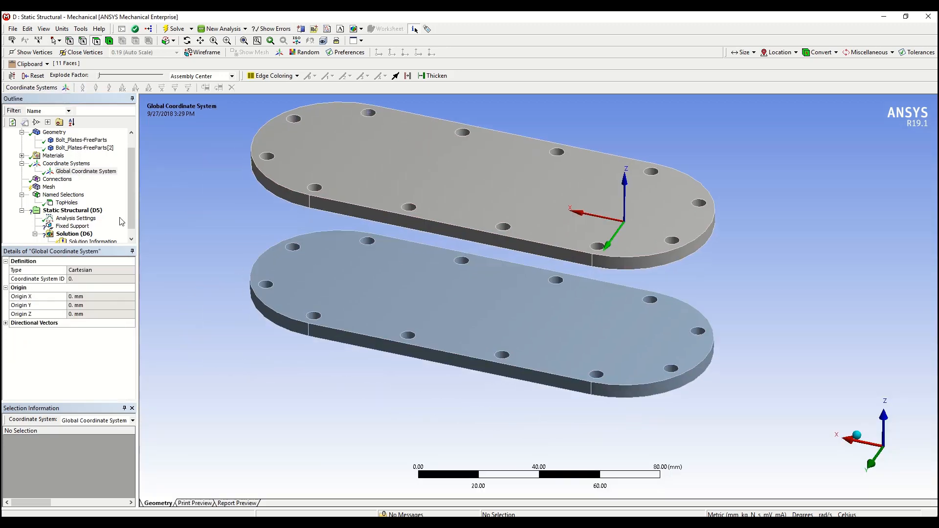
pyautogui.click(66, 203)
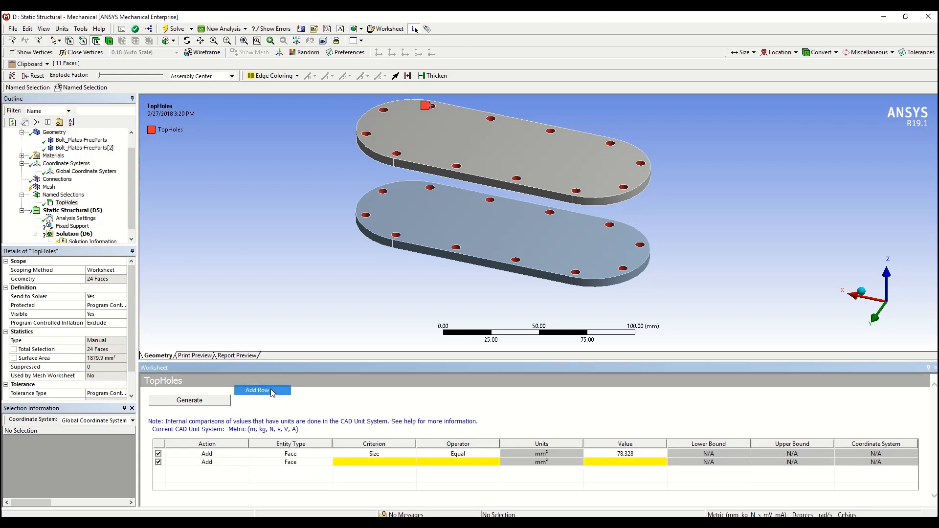
pyautogui.click(245, 463)
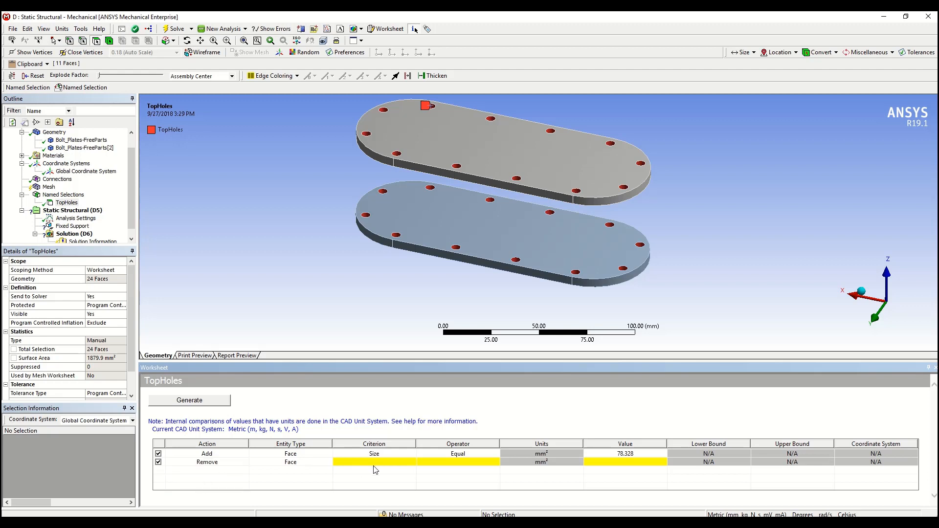
pyautogui.click(374, 462)
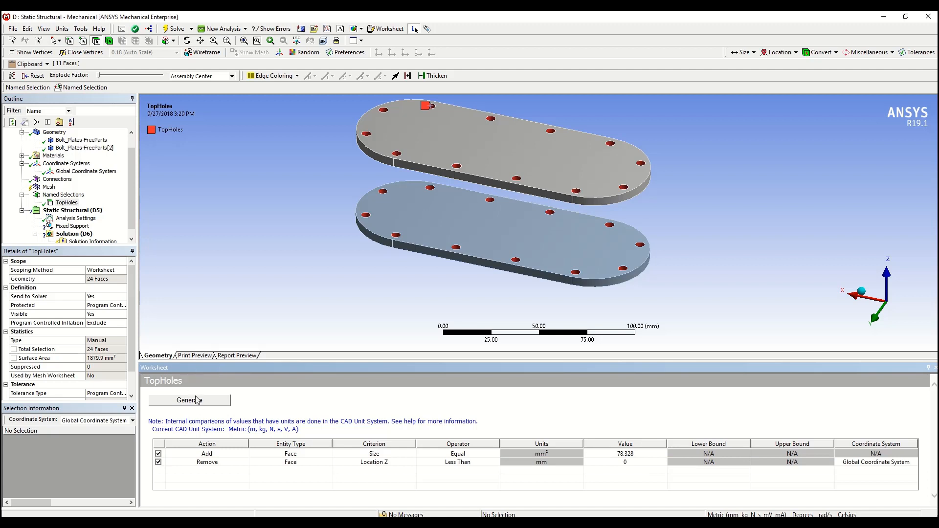
pyautogui.click(189, 401)
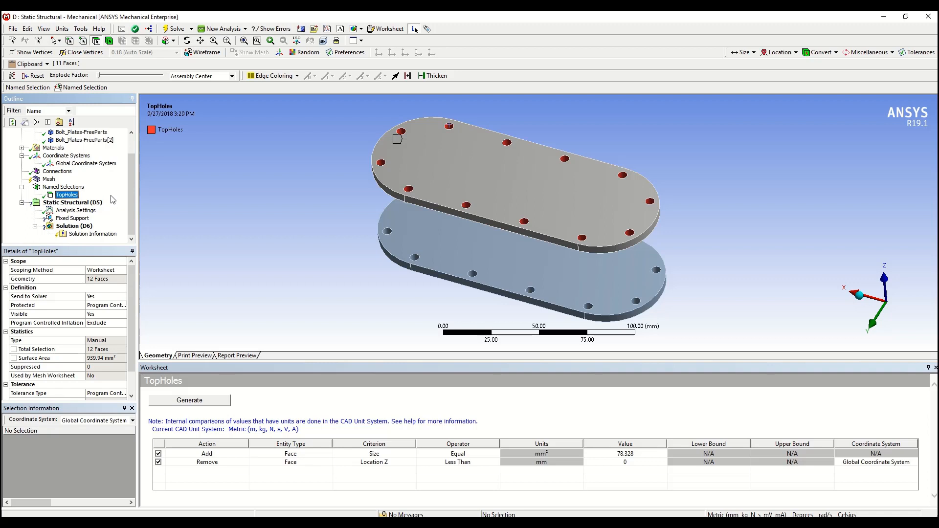
pyautogui.moveTo(107, 199)
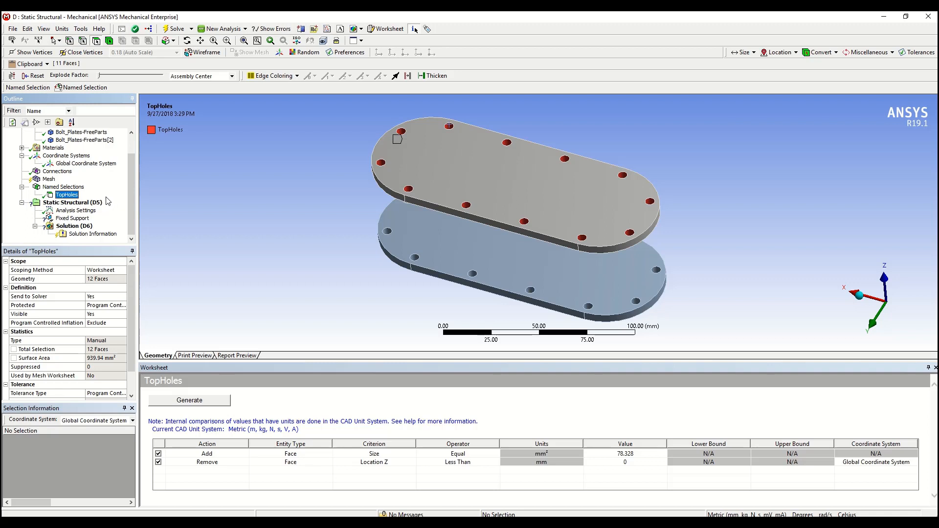
# Scope the Fixed Support by Named Selection instead of picked geometry
pyautogui.click(72, 219)
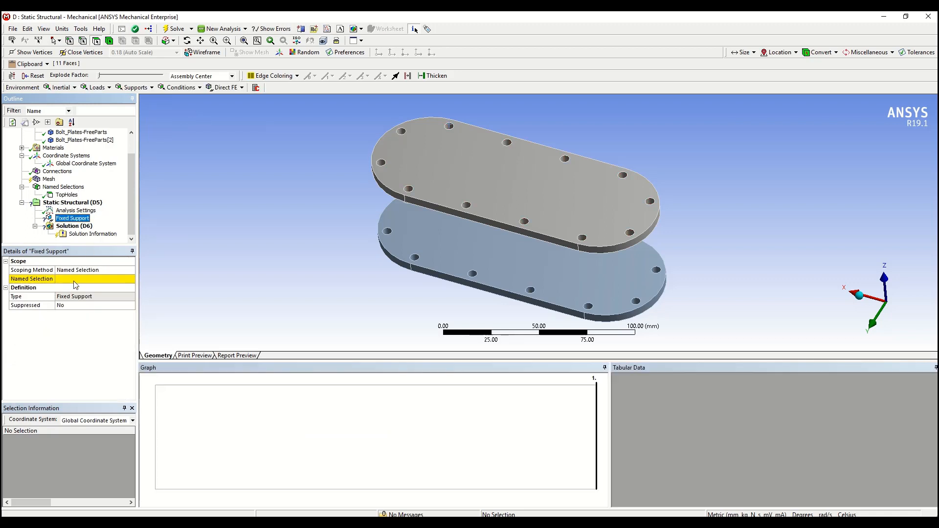
pyautogui.click(93, 279)
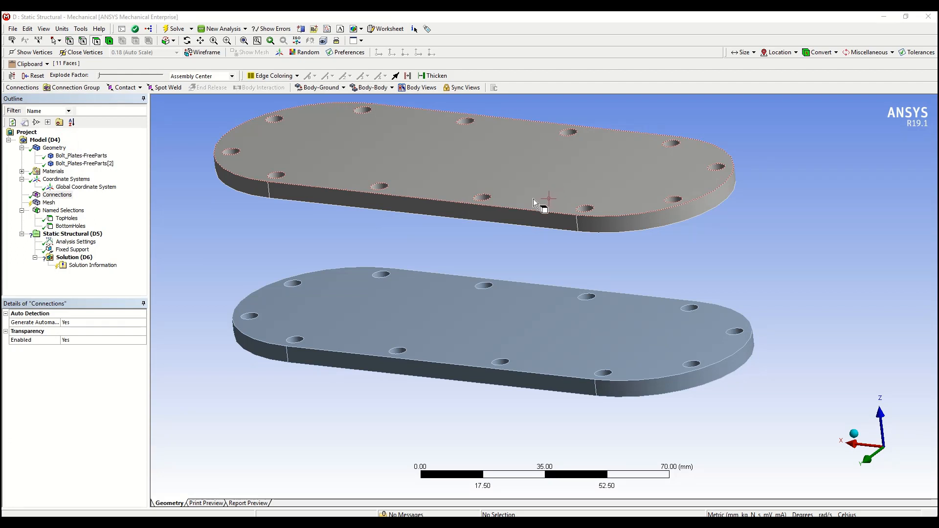
pyautogui.moveTo(533, 204)
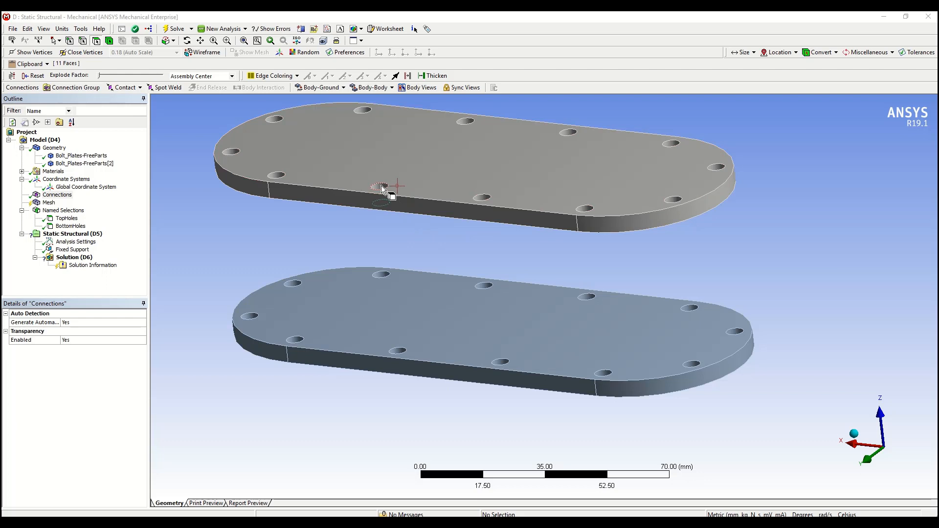
# Insert a beam connection between one top hole and its bottom counterpart, then bring up the Object Generator
pyautogui.click(395, 352)
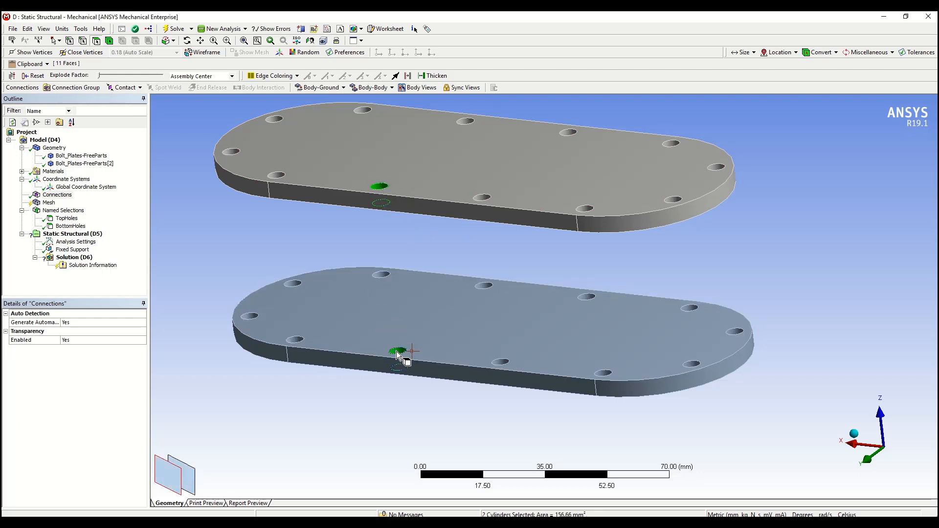
pyautogui.rightClick(397, 352)
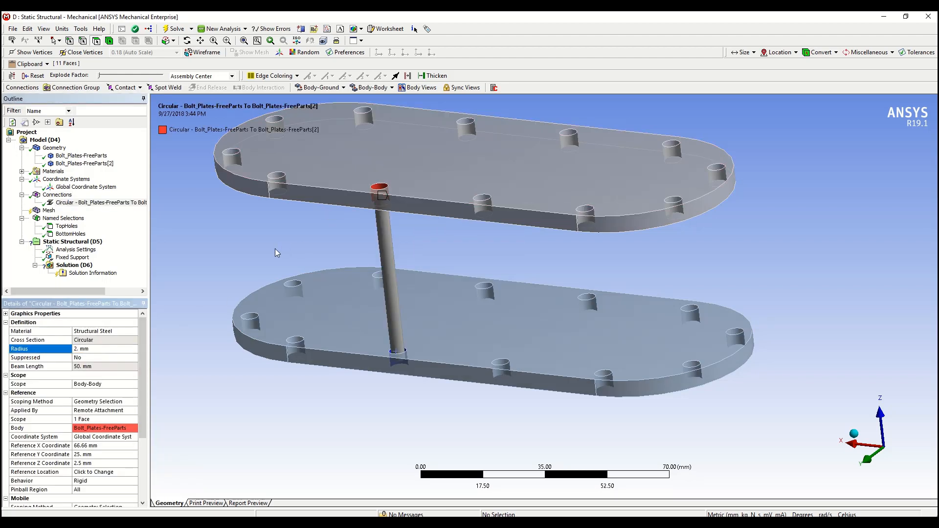
pyautogui.moveTo(151, 29)
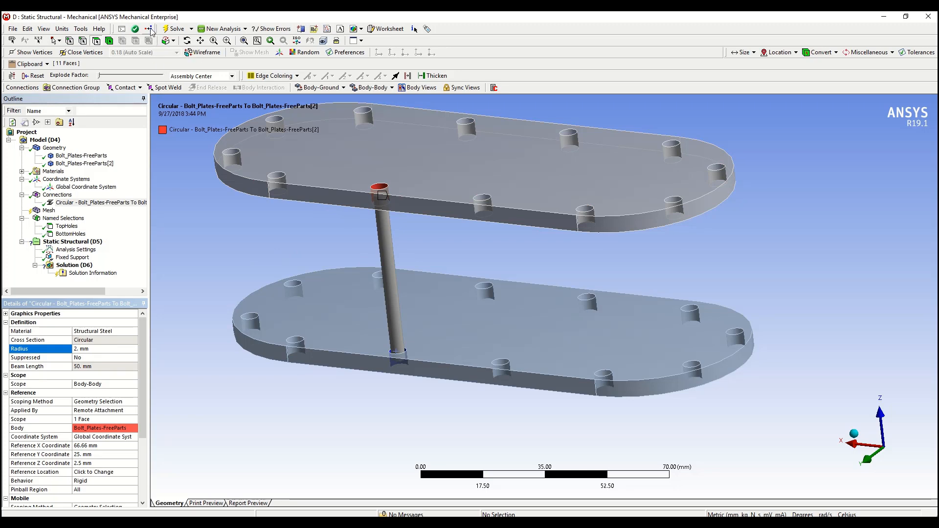
pyautogui.click(149, 29)
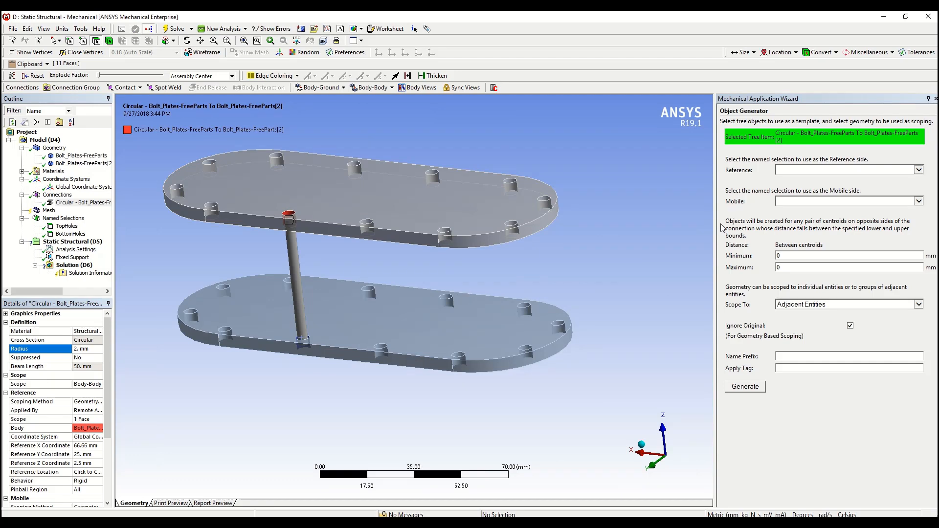
pyautogui.moveTo(761, 159)
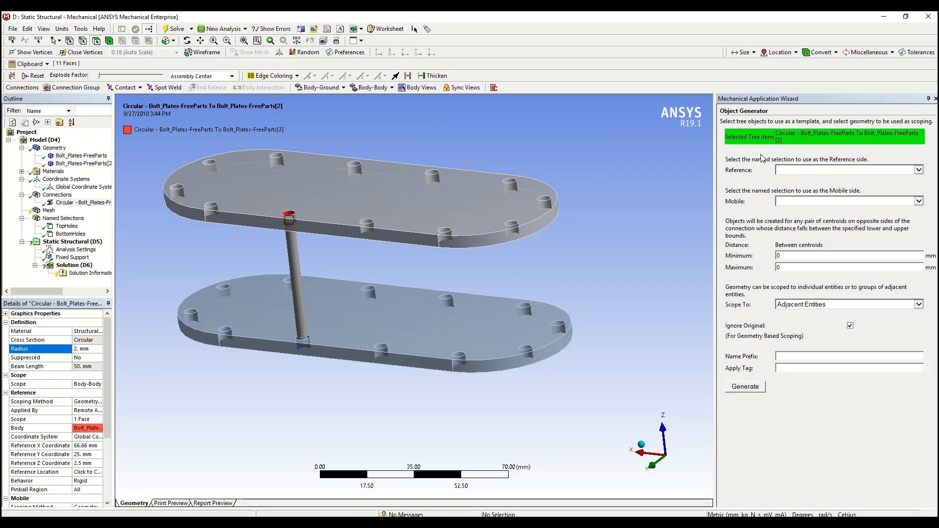
pyautogui.moveTo(789, 170)
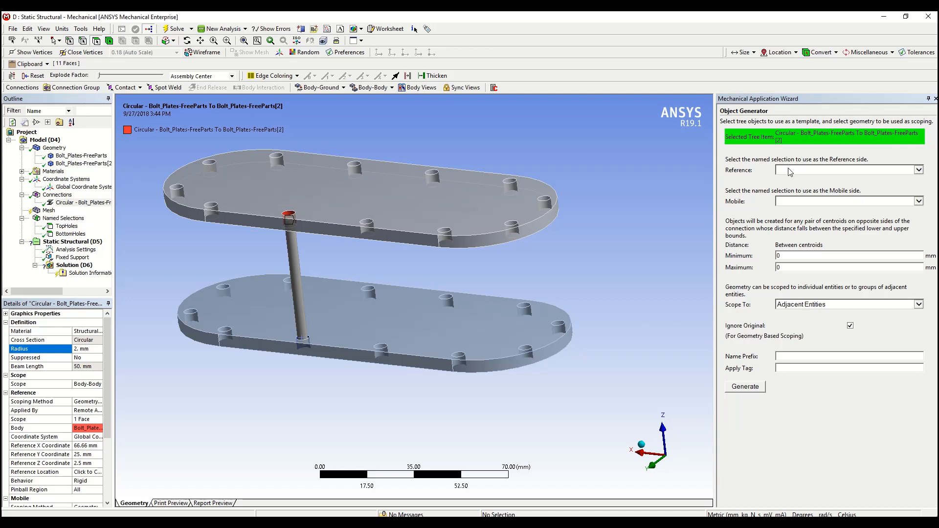
pyautogui.moveTo(784, 174)
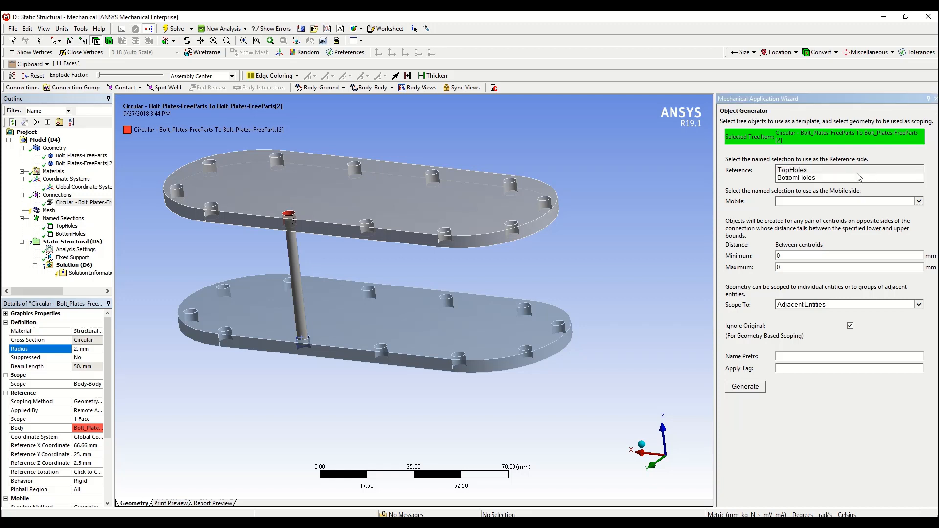
# Generate beams with Reference TopHoles, Mobile BottomHoles, distance limits 45 to 55 mm
pyautogui.click(792, 171)
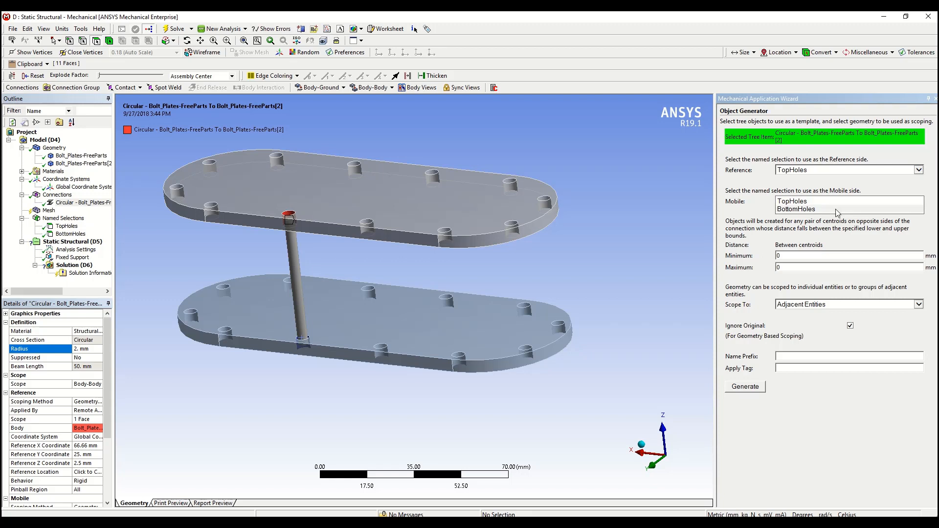
pyautogui.click(796, 208)
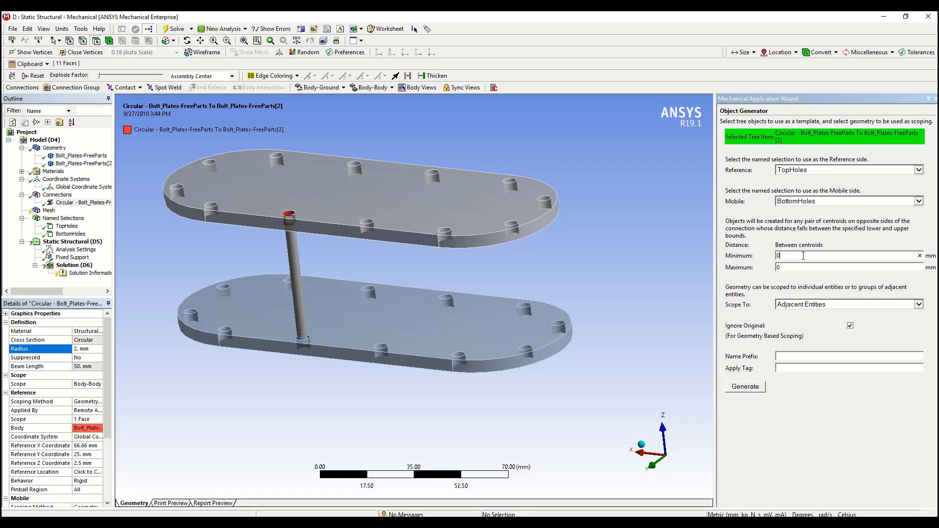
pyautogui.write('45')
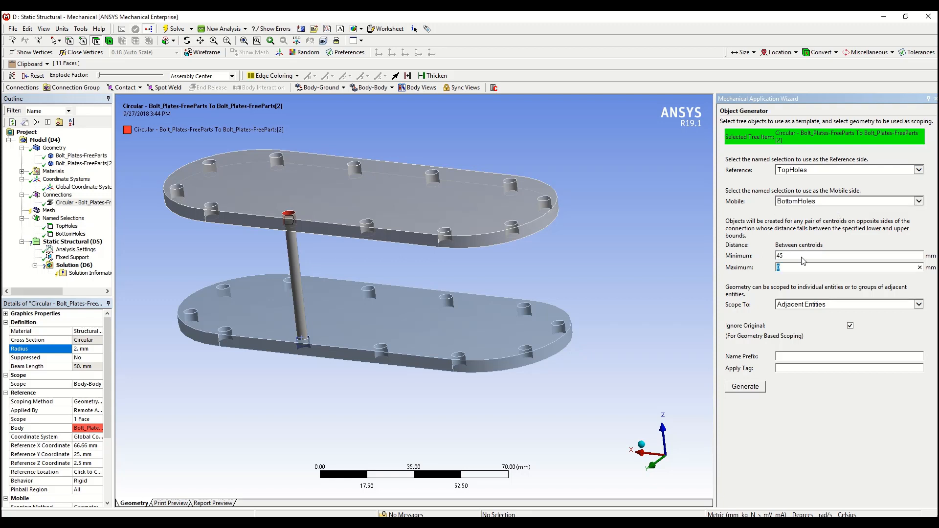
pyautogui.write('55')
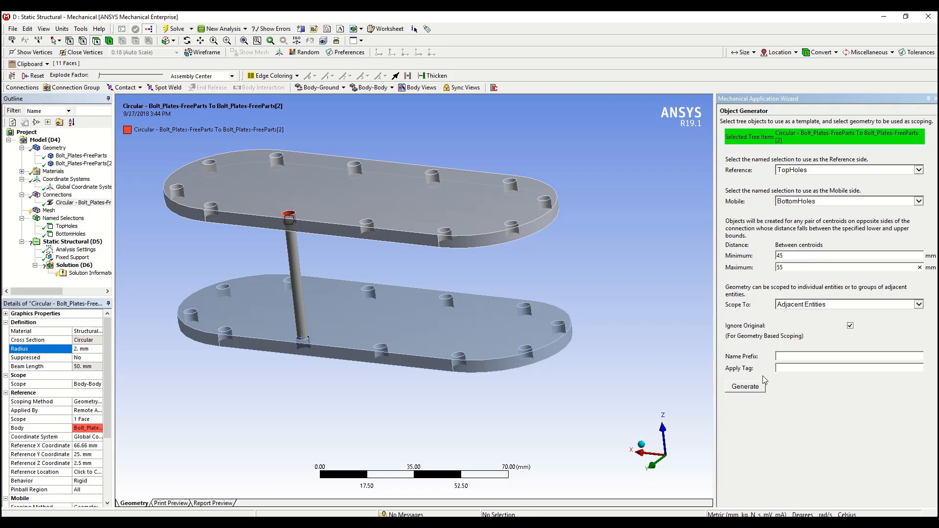
pyautogui.click(746, 387)
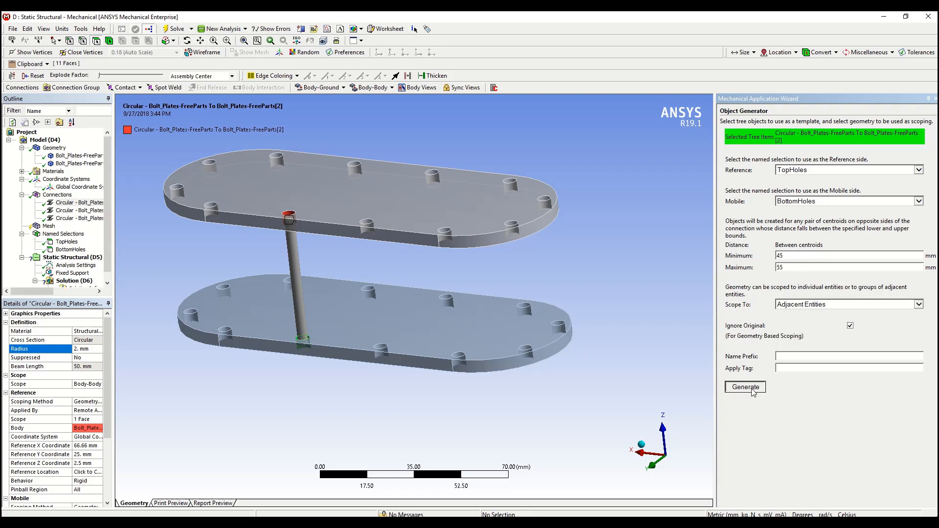
pyautogui.click(745, 388)
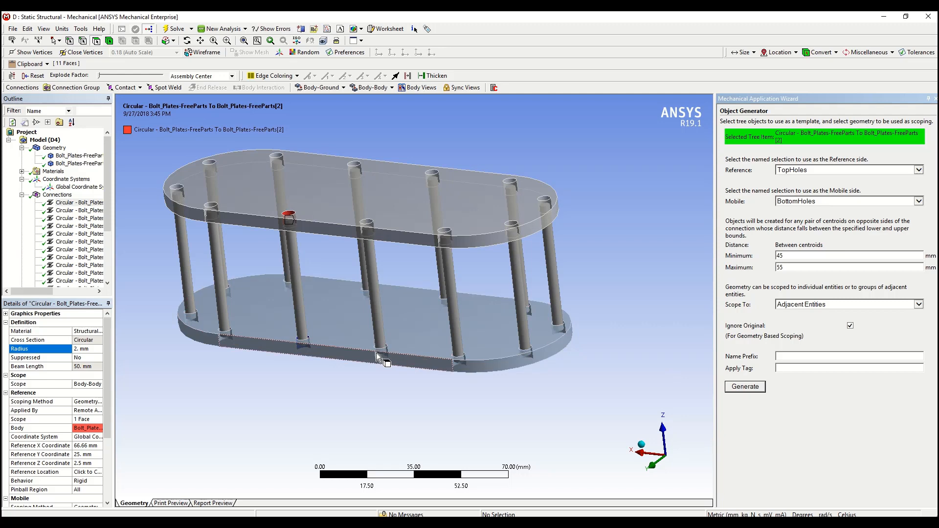
pyautogui.moveTo(378, 358); pyautogui.dragTo(525, 333)
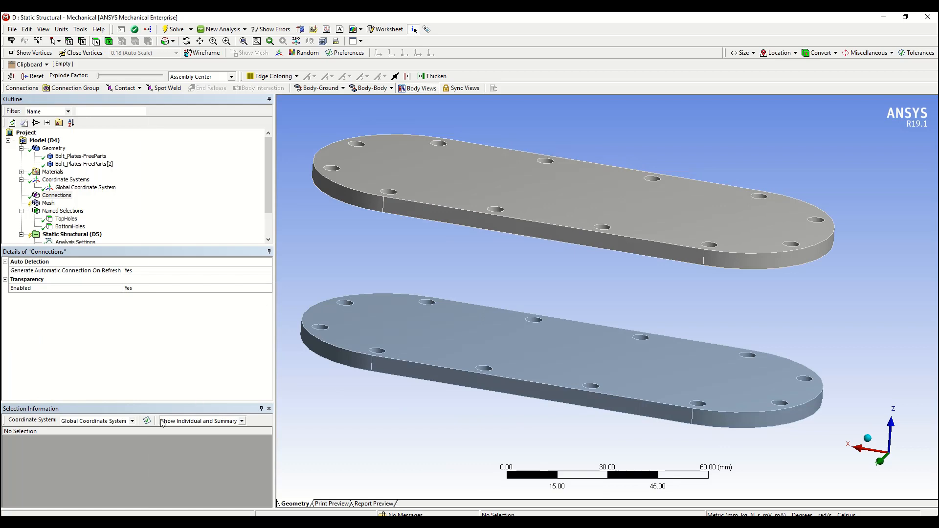
pyautogui.moveTo(47, 409)
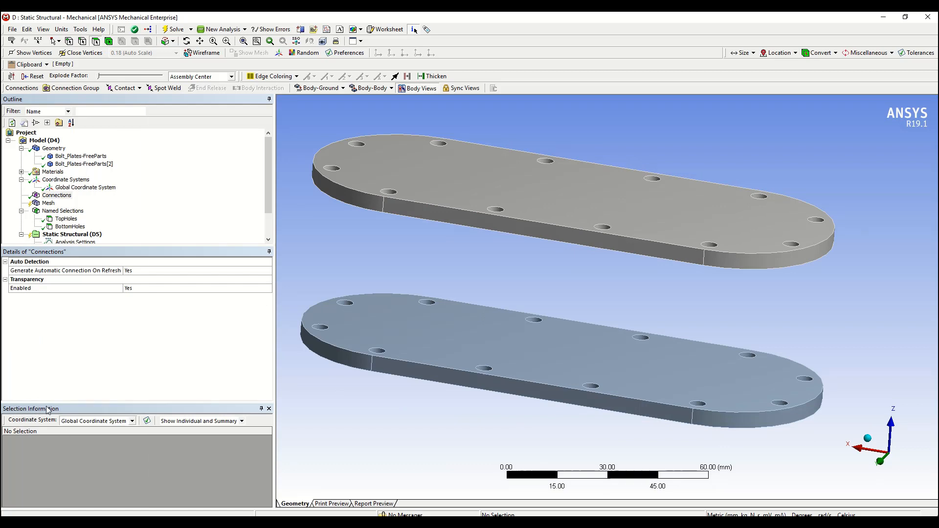
pyautogui.moveTo(311, 294)
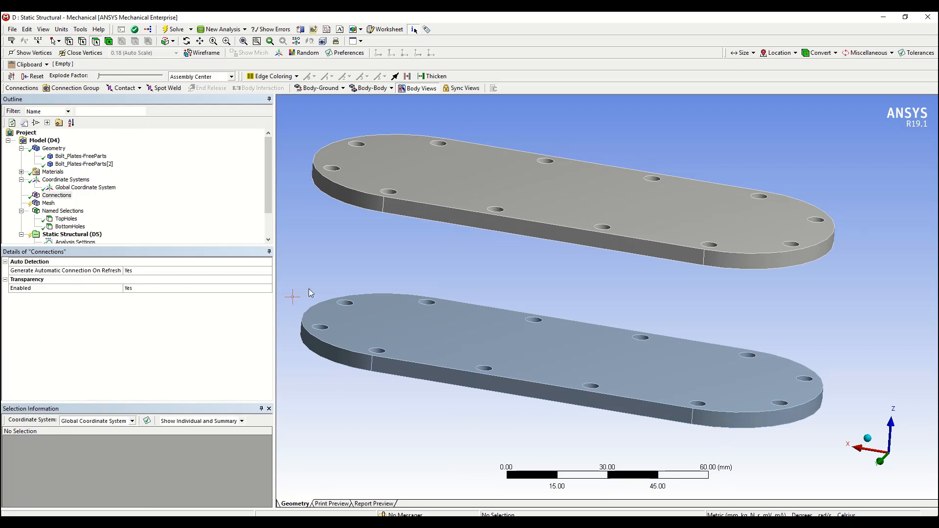
pyautogui.moveTo(467, 254)
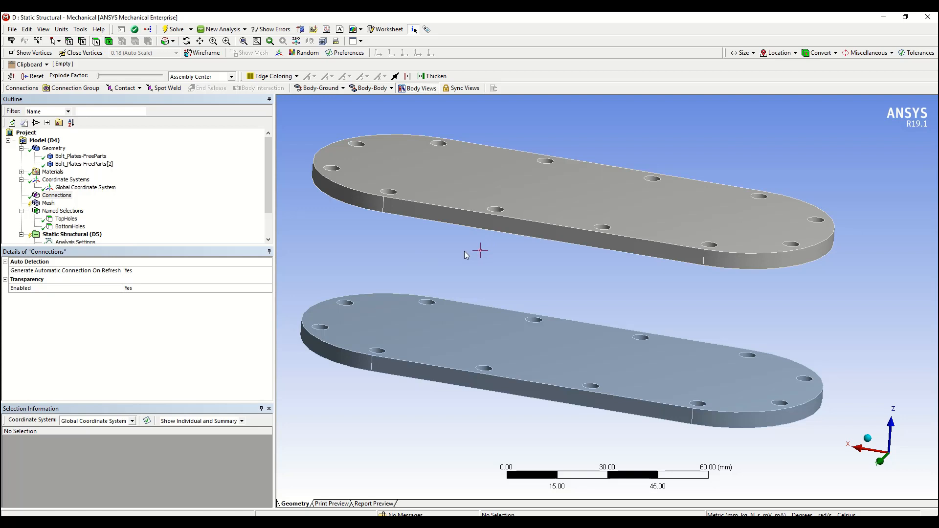
pyautogui.moveTo(466, 256)
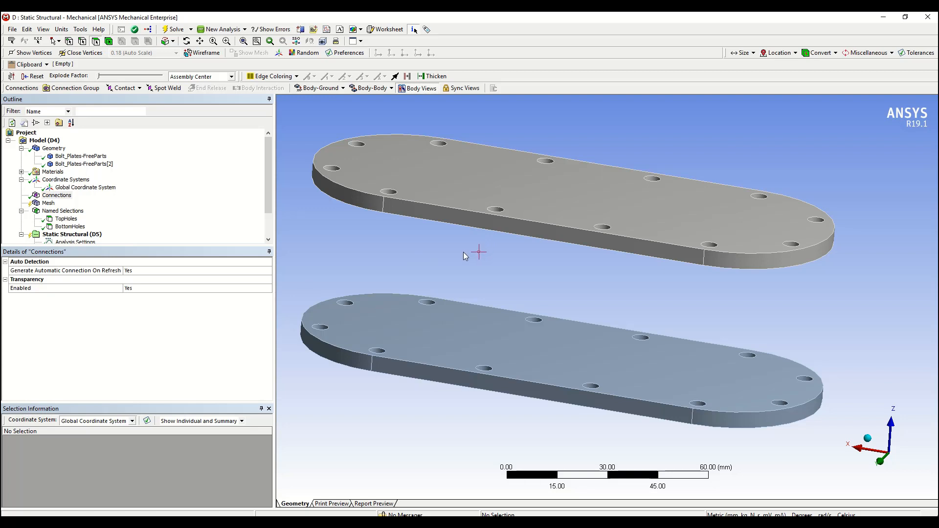
pyautogui.moveTo(462, 259)
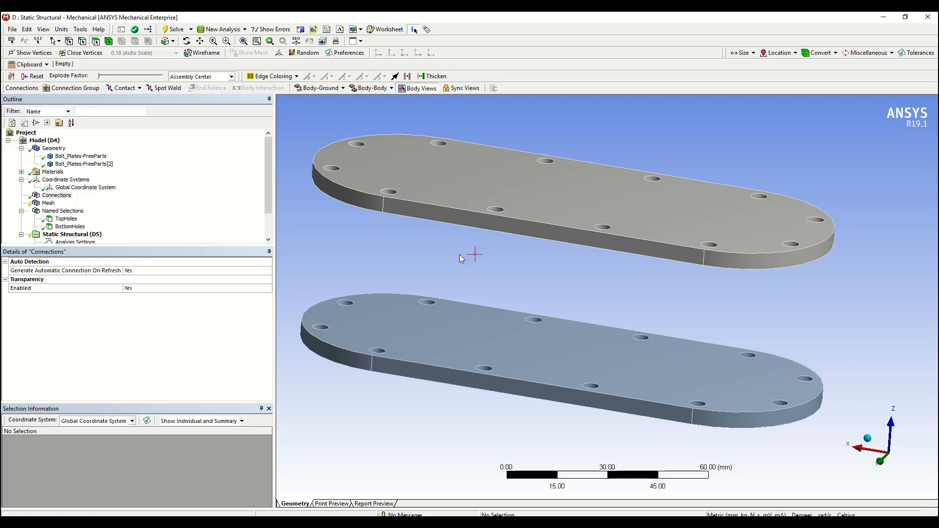
pyautogui.moveTo(457, 260)
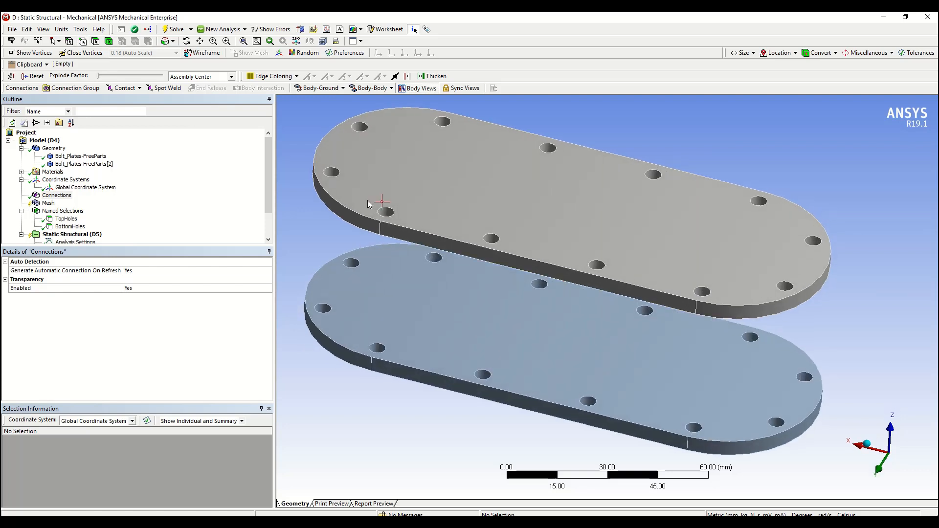
# Read a hole edge's radius and length, then display the TopHoles worksheet criteria
pyautogui.click(383, 211)
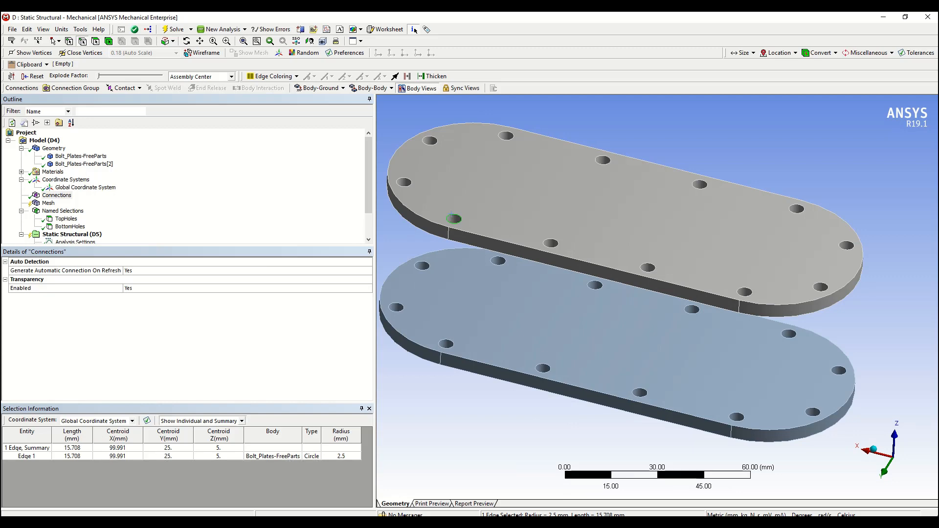
pyautogui.click(66, 218)
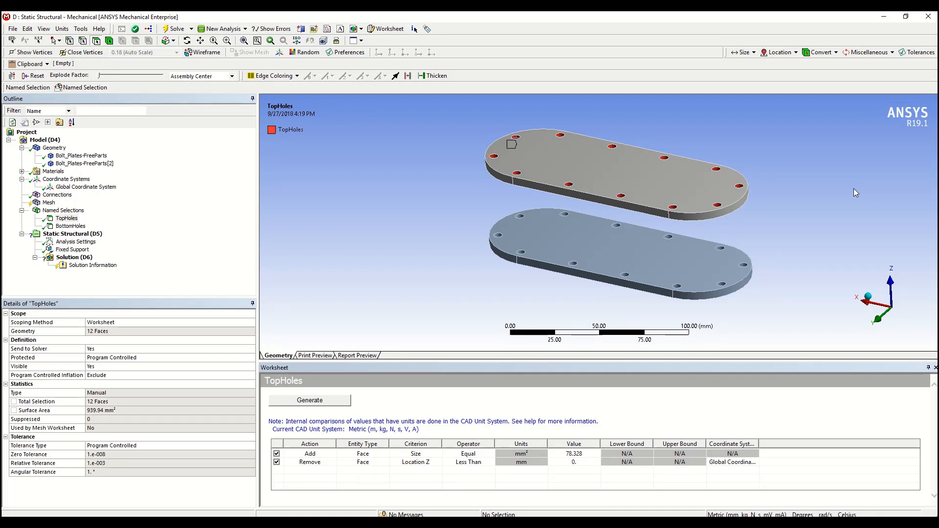
pyautogui.moveTo(845, 196)
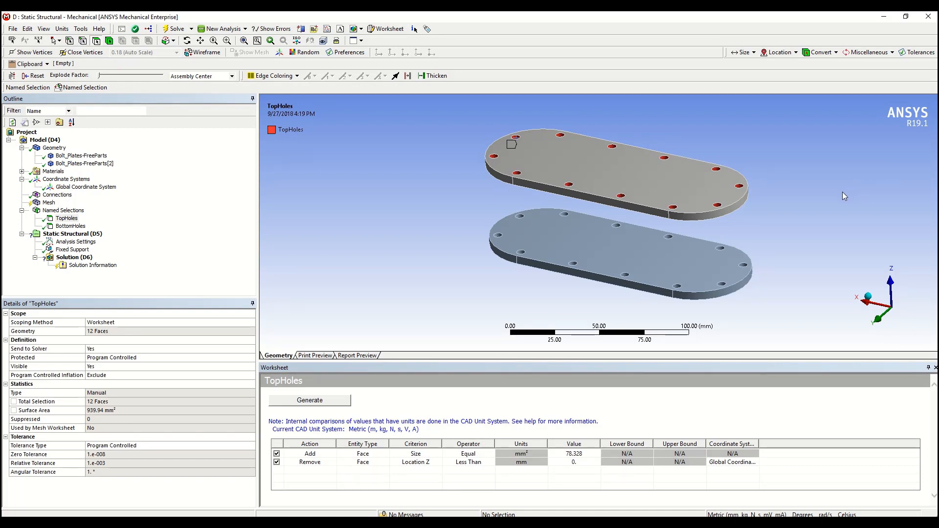
pyautogui.moveTo(836, 197)
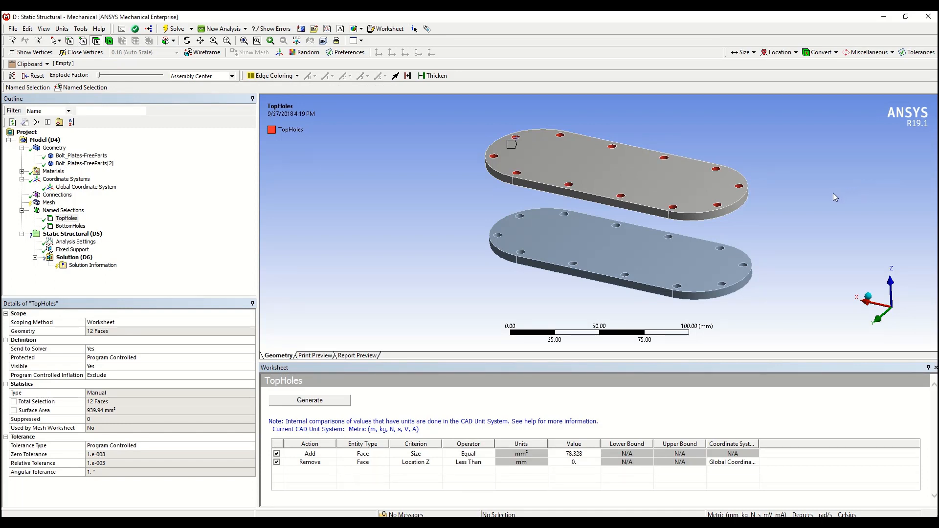
pyautogui.moveTo(771, 205)
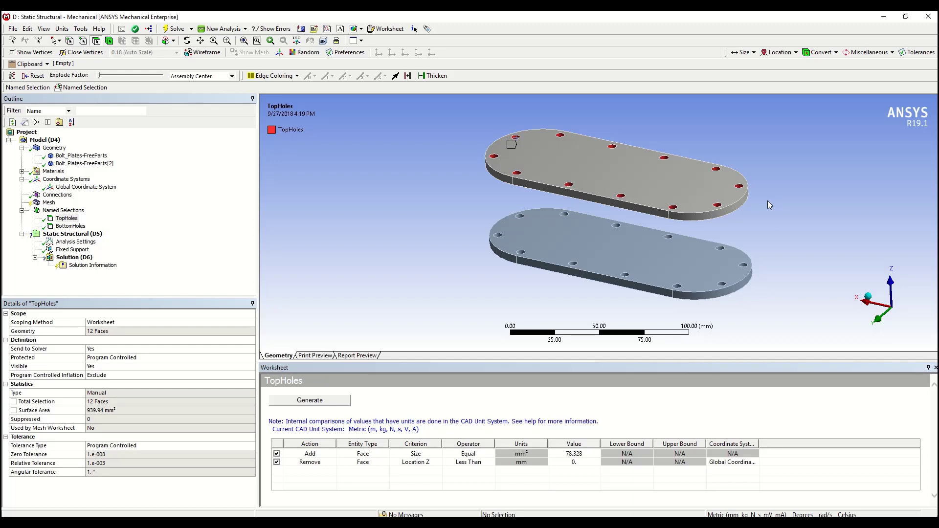
pyautogui.moveTo(35, 76)
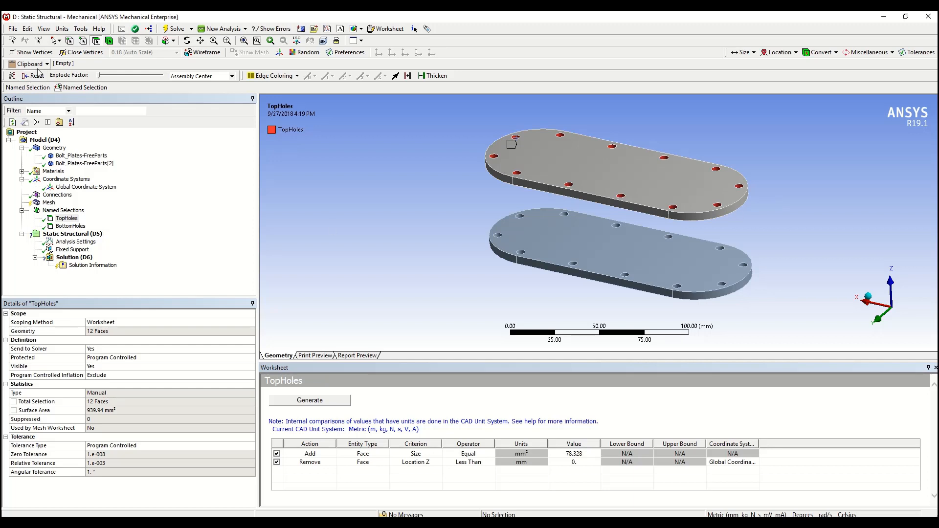
pyautogui.moveTo(30, 64)
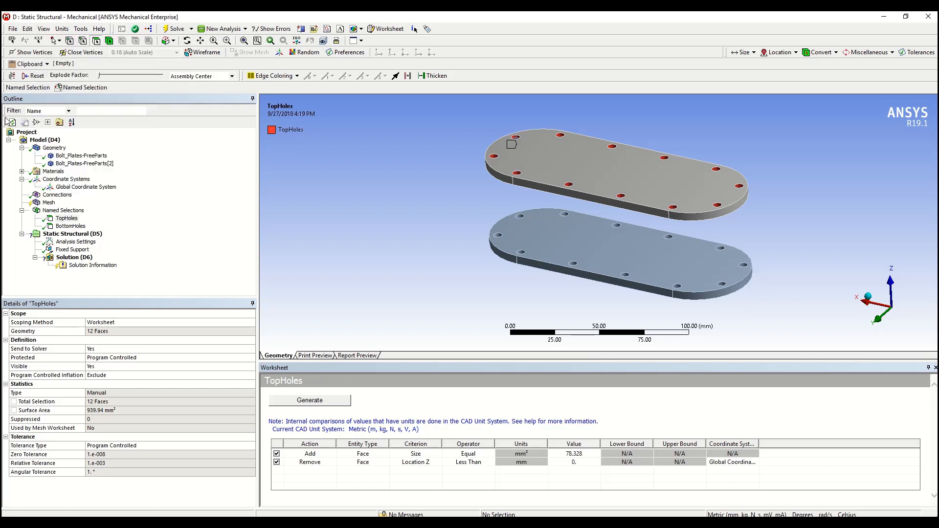
# Select the TopHoles items and remove three picked holes from the stored clipboard faces
pyautogui.click(54, 28)
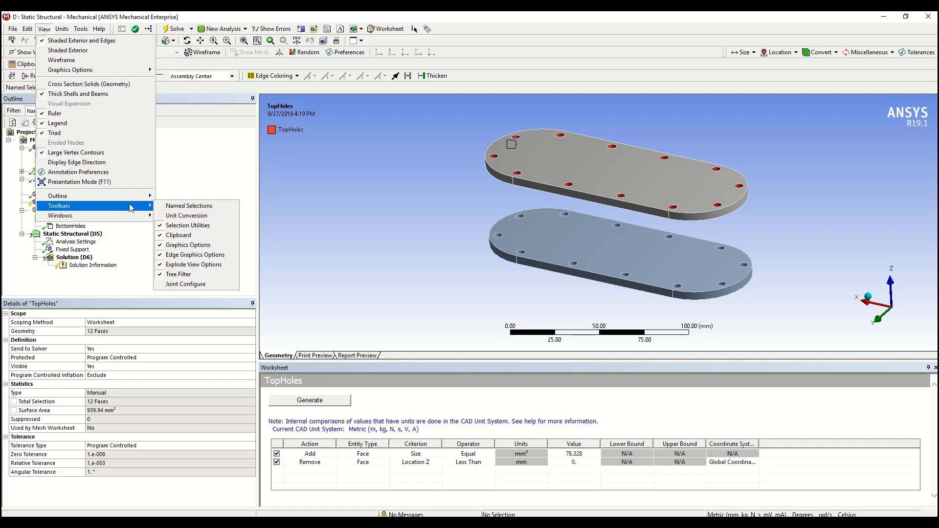
pyautogui.moveTo(323, 196)
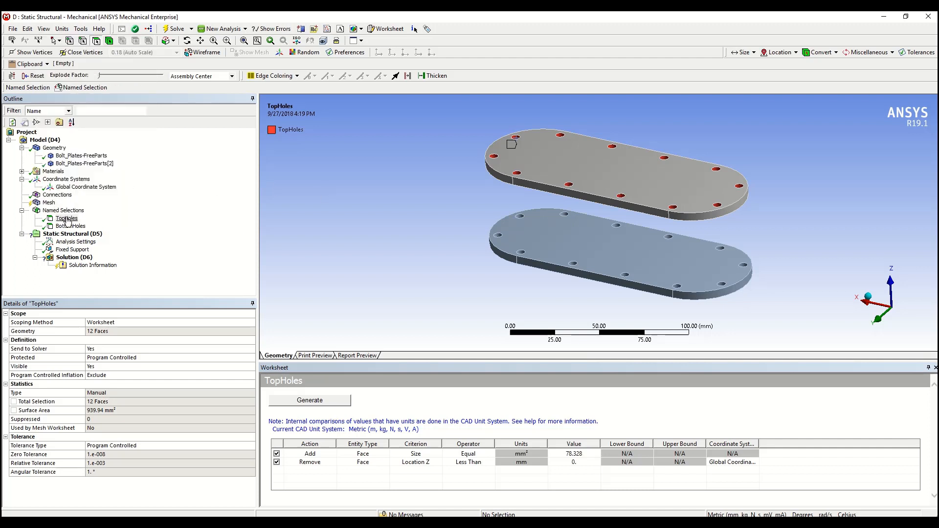
pyautogui.rightClick(67, 218)
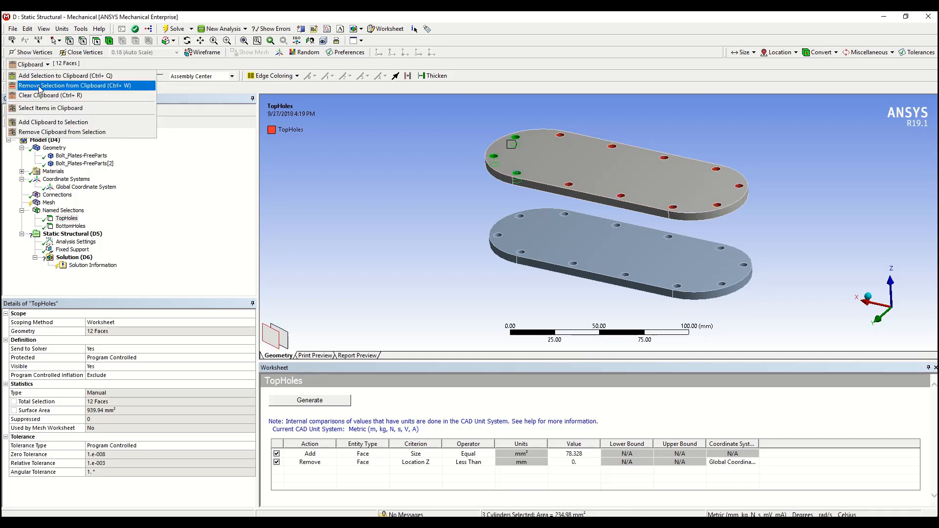
pyautogui.click(63, 85)
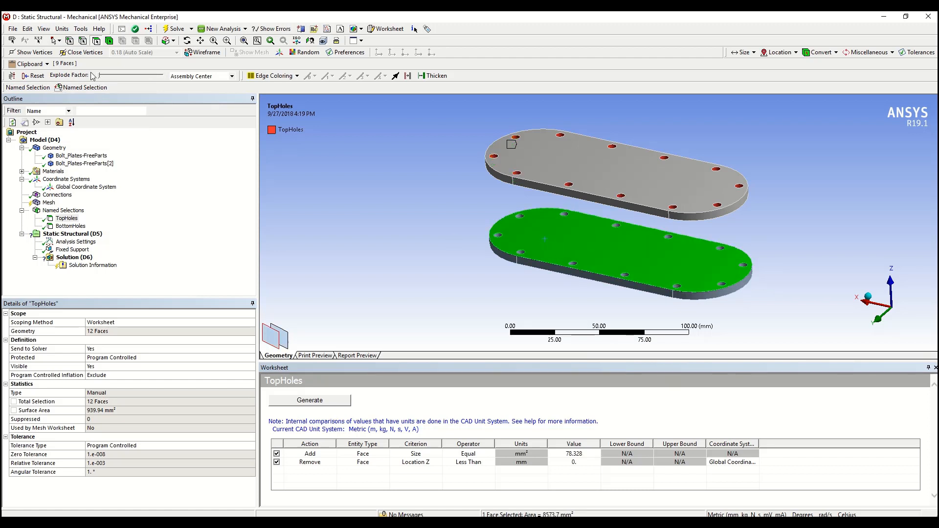
# Add the clipboard hole faces to the bottom plate face selection, forming one combined selection
pyautogui.click(33, 64)
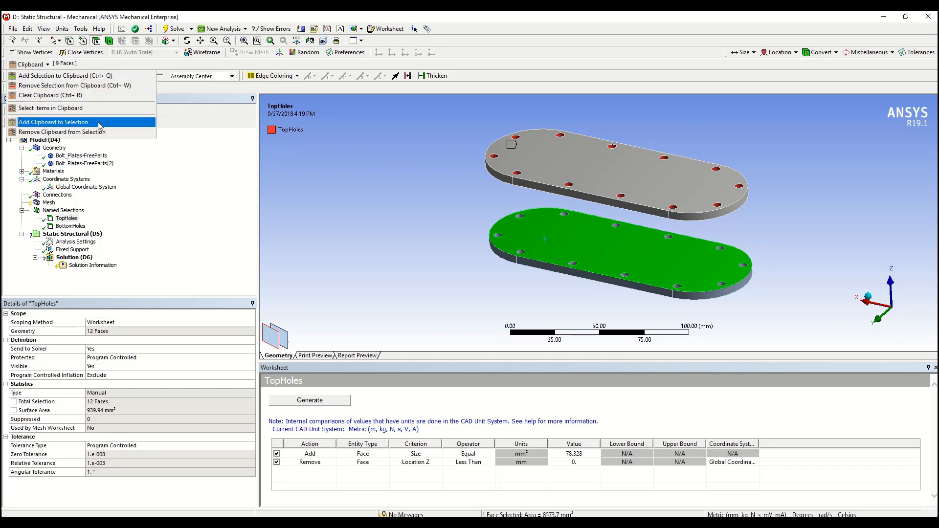
pyautogui.click(54, 122)
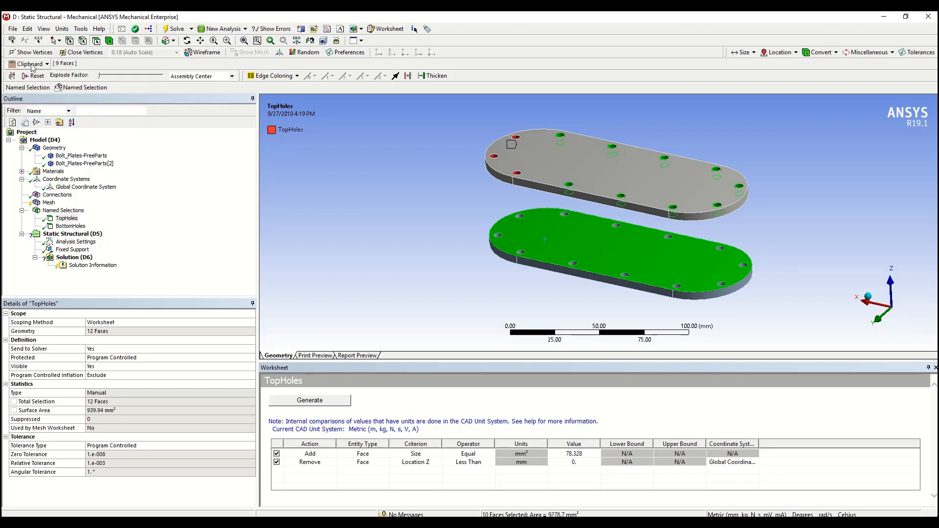
pyautogui.click(28, 65)
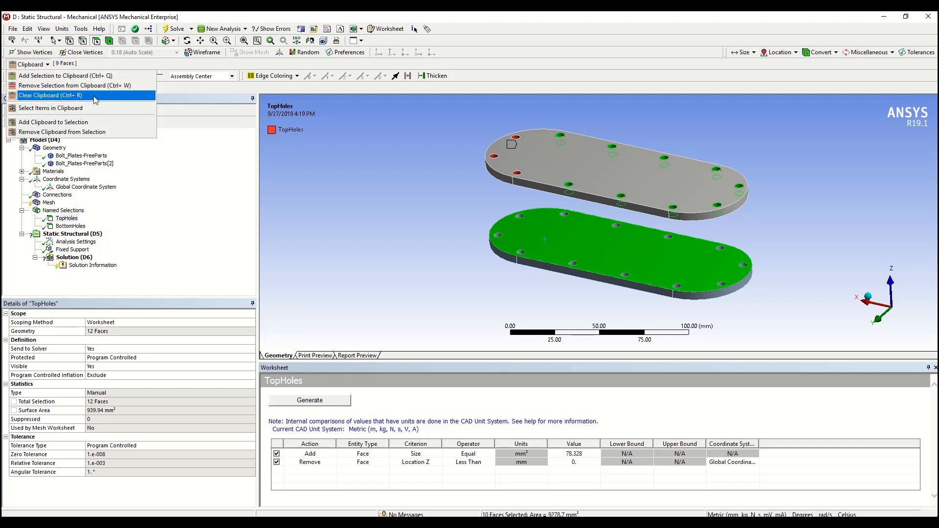